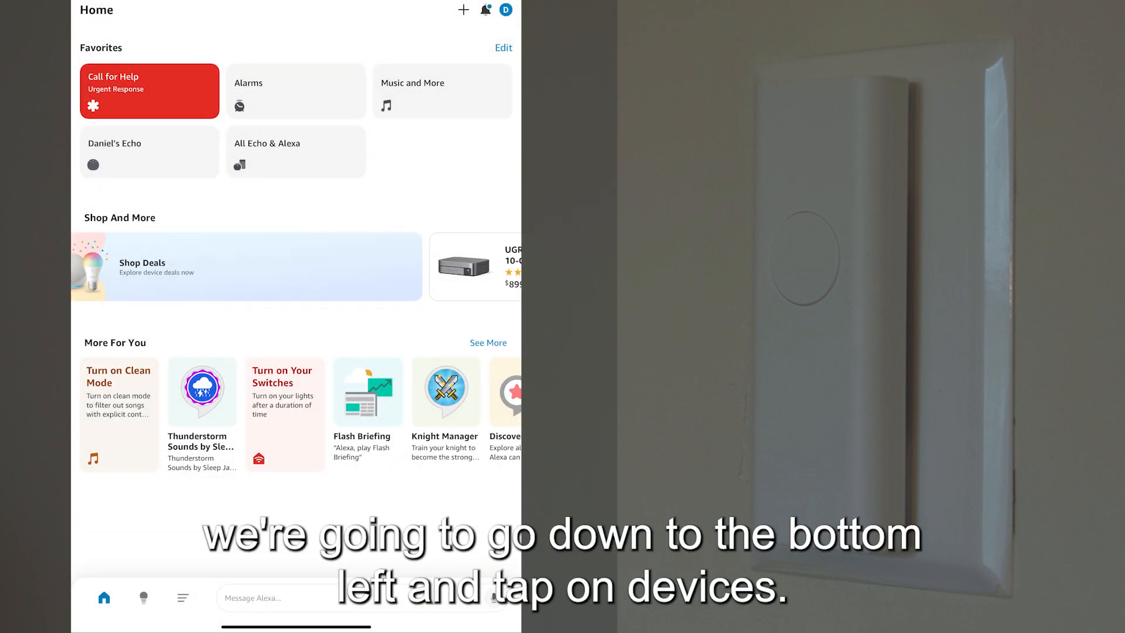
Go to the Devices list and show the First switch device page with power on
{"action": "left_click", "coordinate": [143, 597]}
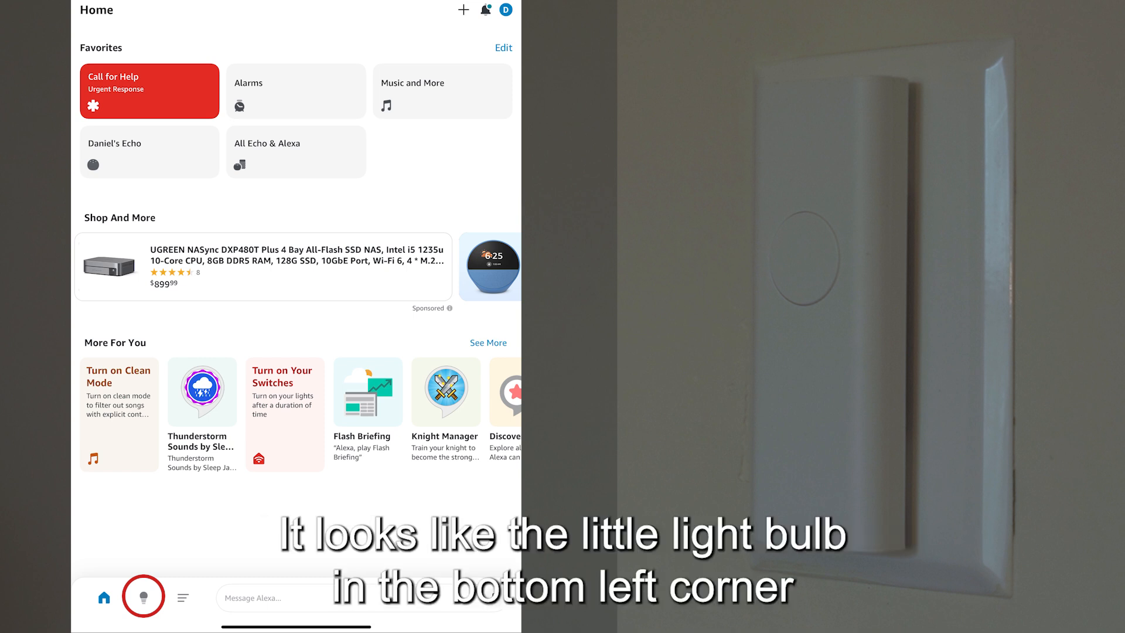
{"action": "left_click", "coordinate": [143, 596]}
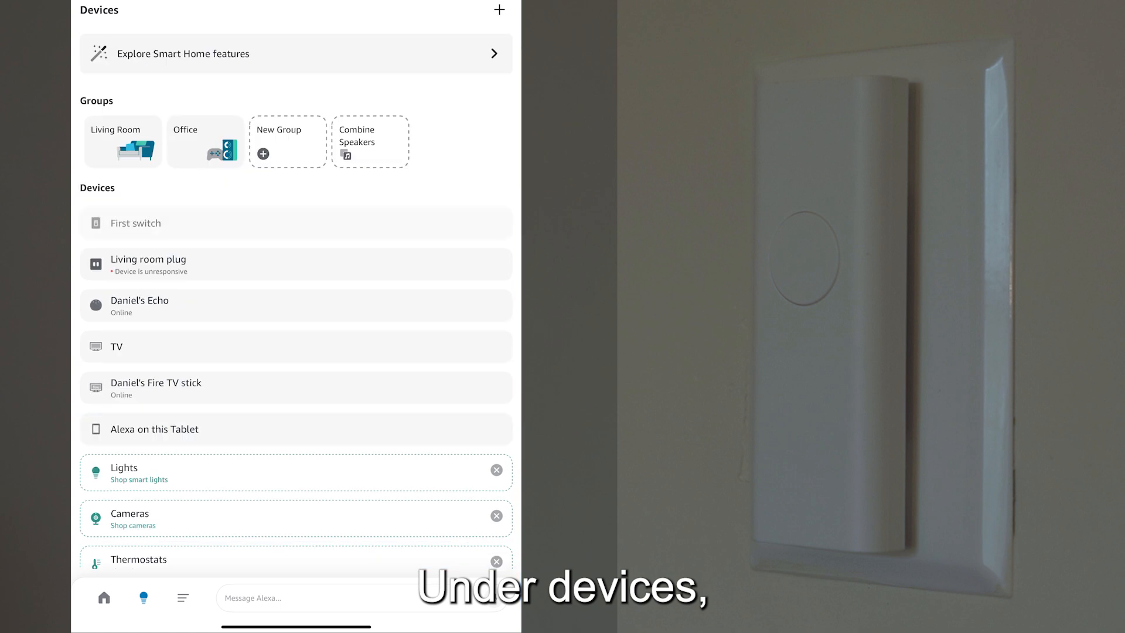
{"action": "left_click", "coordinate": [135, 223]}
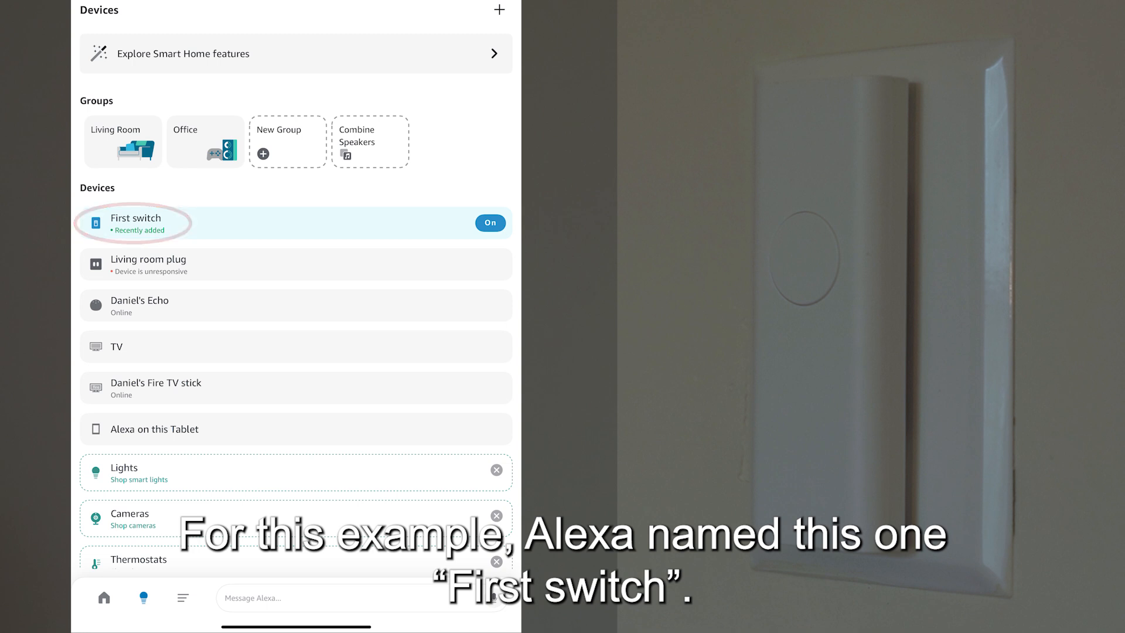
{"action": "left_click", "coordinate": [134, 222]}
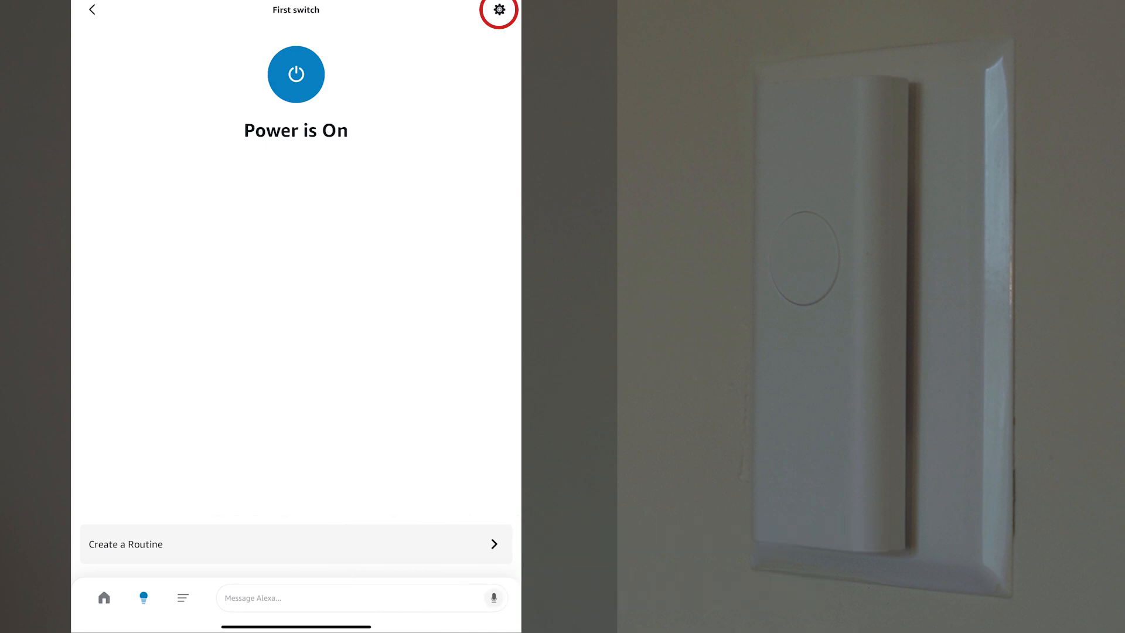
Rename the switch to 'Living room switch' from its settings and confirm
{"action": "left_click", "coordinate": [499, 11]}
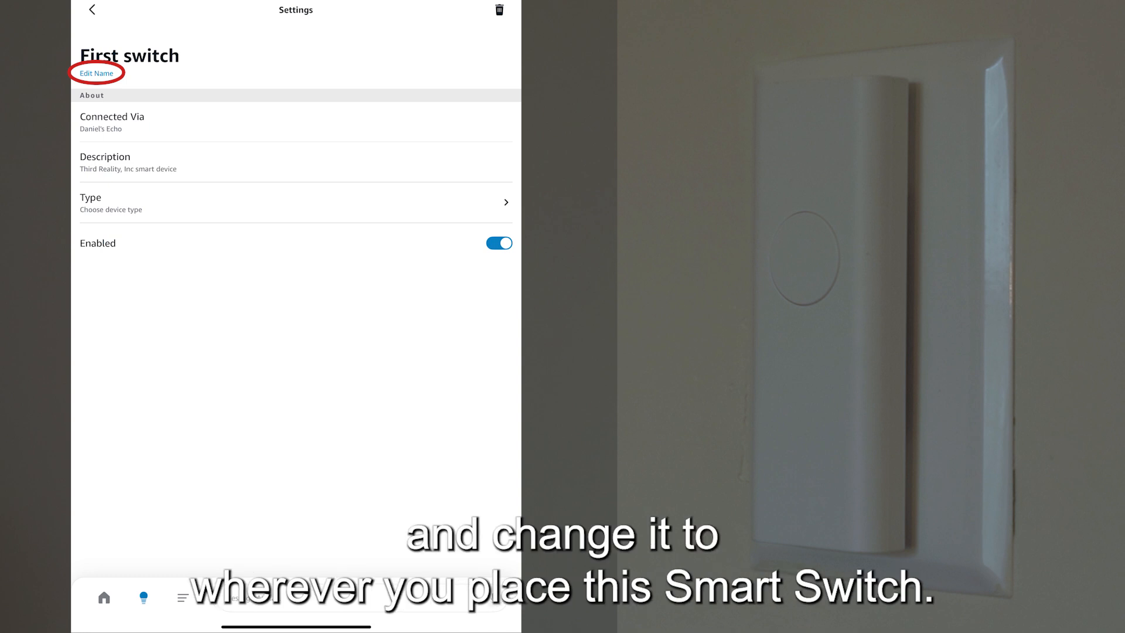
{"action": "left_click", "coordinate": [95, 72]}
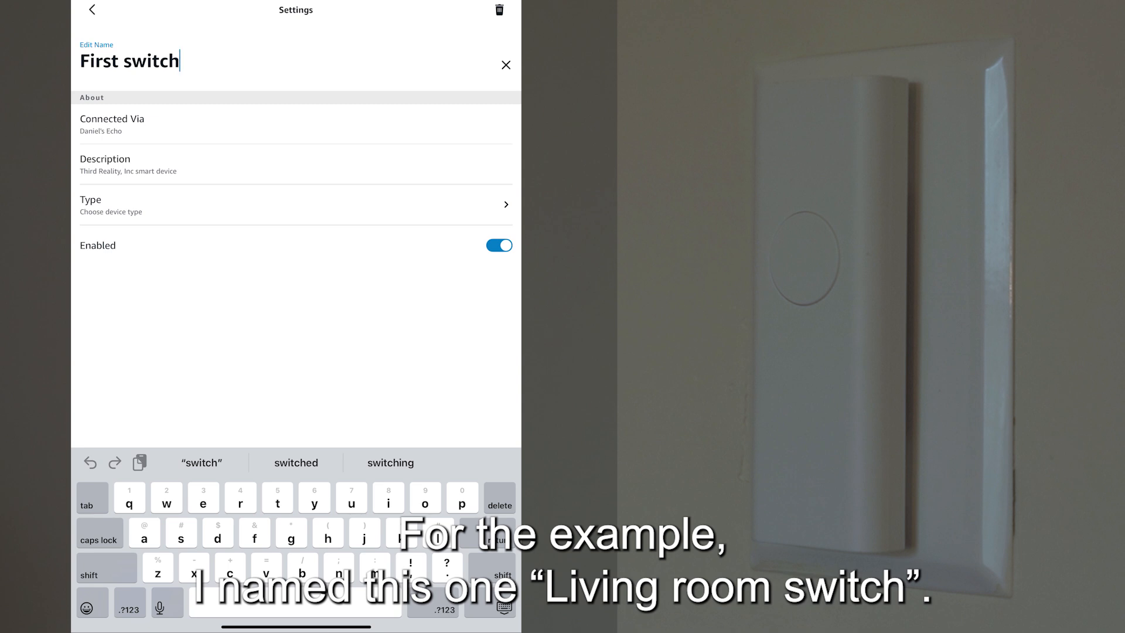
{"action": "type", "text": "Living room switch"}
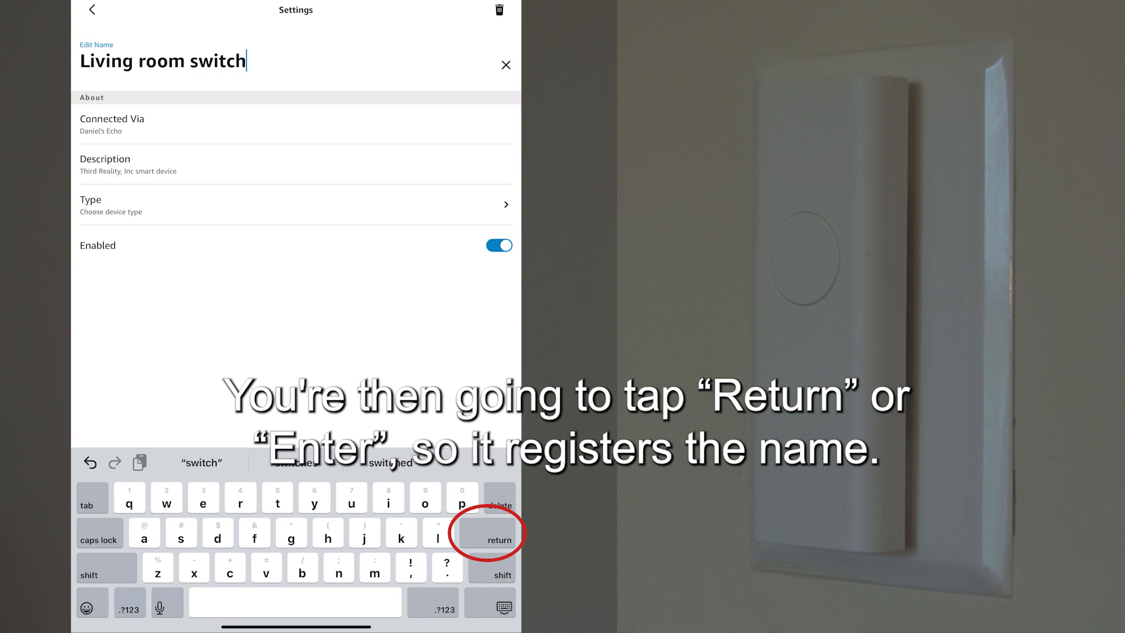
{"action": "left_click", "coordinate": [497, 539]}
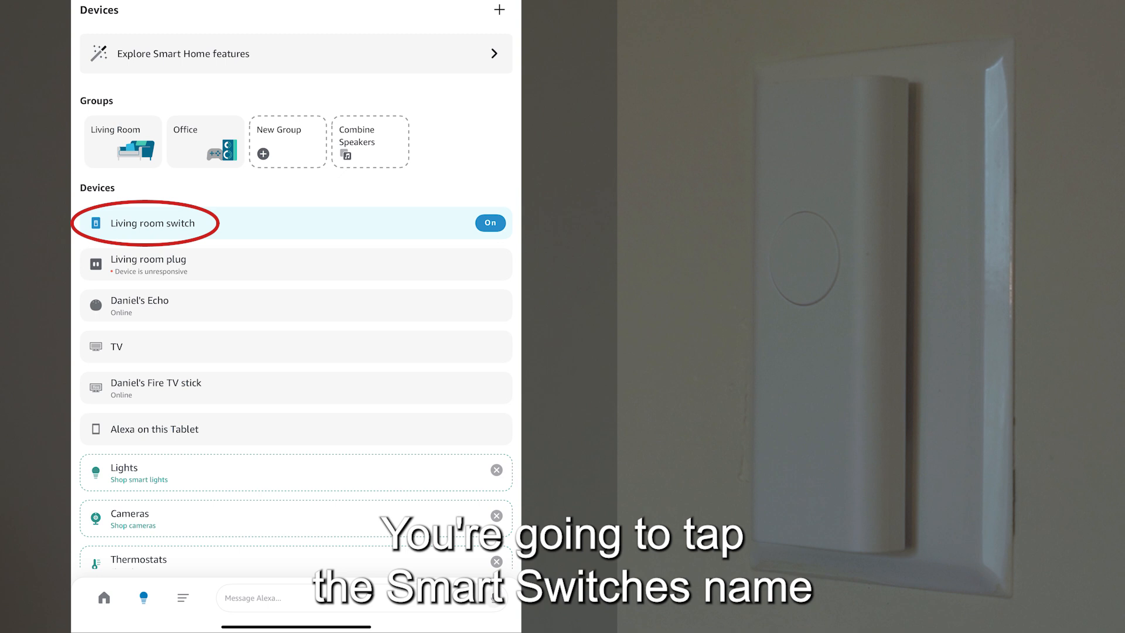
Start a blank new routine from the Living room switch's Routines page
{"action": "left_click", "coordinate": [148, 223]}
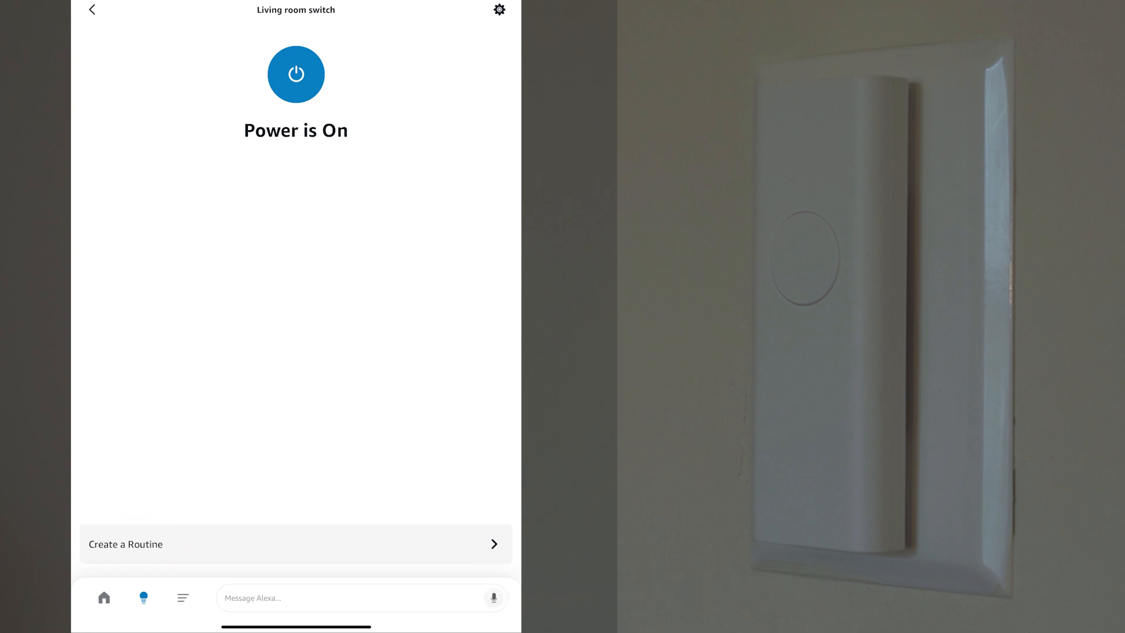
{"action": "left_click", "coordinate": [295, 544]}
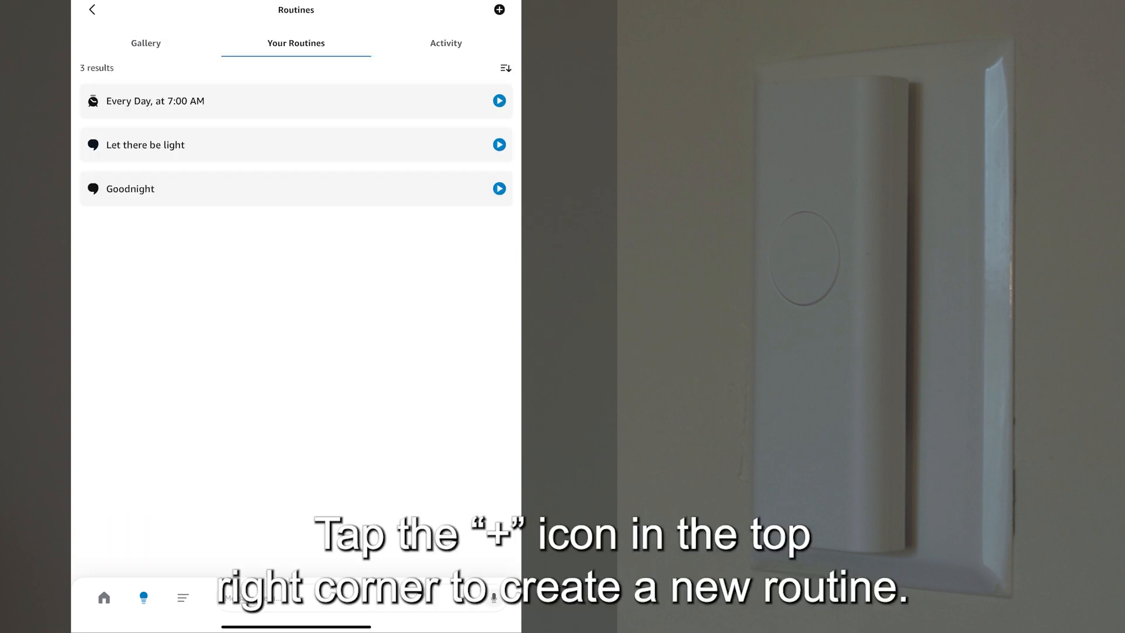
{"action": "left_click", "coordinate": [498, 11]}
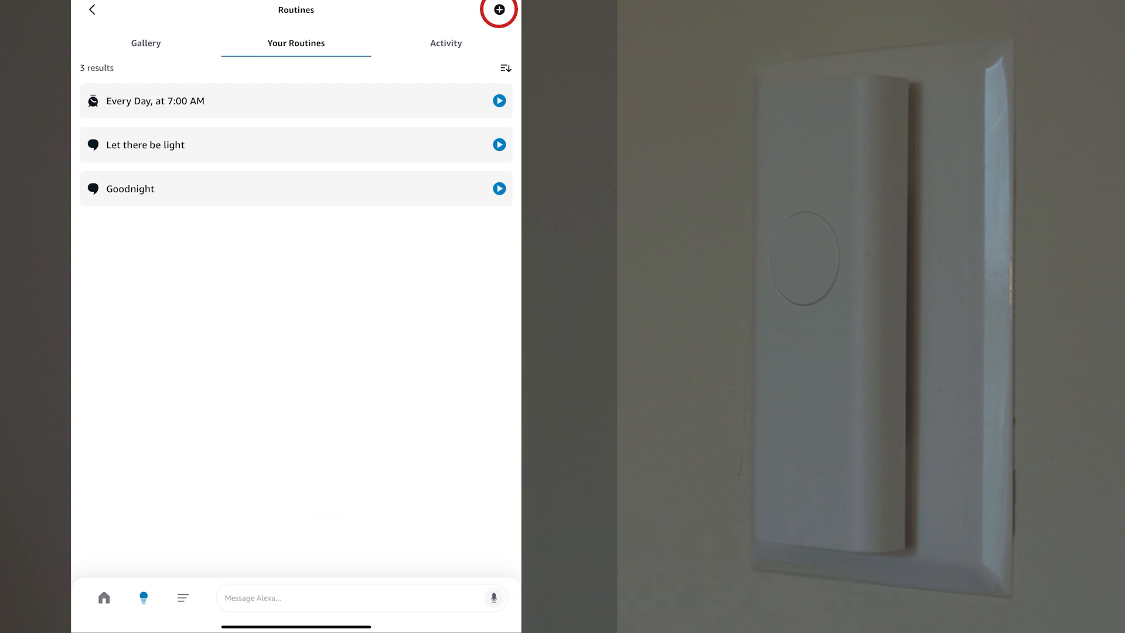
{"action": "left_click", "coordinate": [498, 13]}
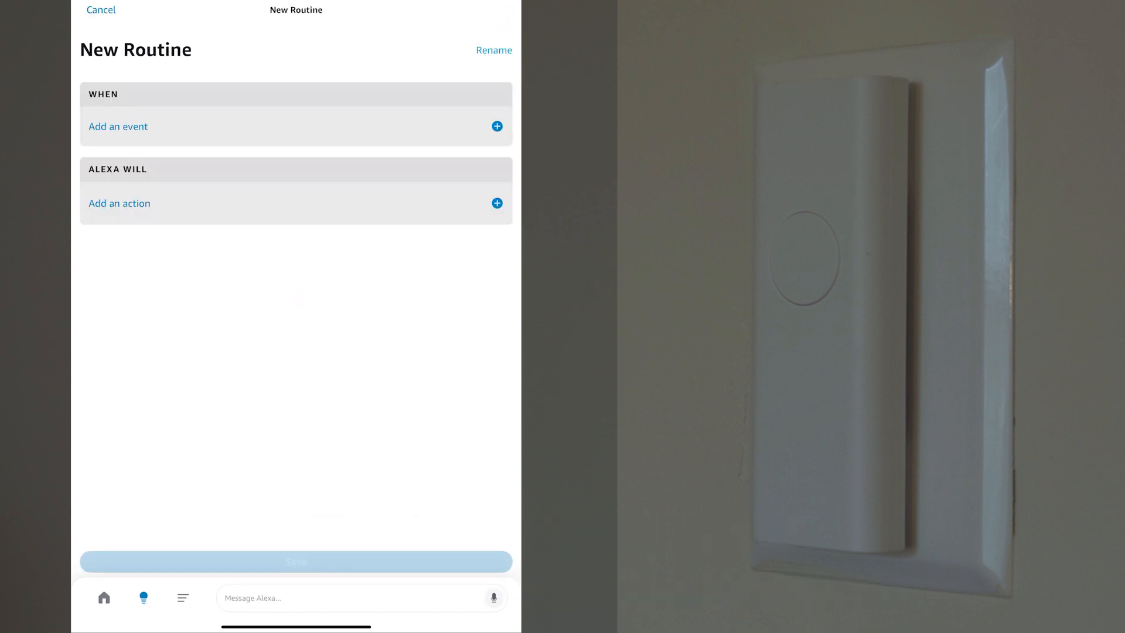
{"action": "left_click", "coordinate": [497, 126]}
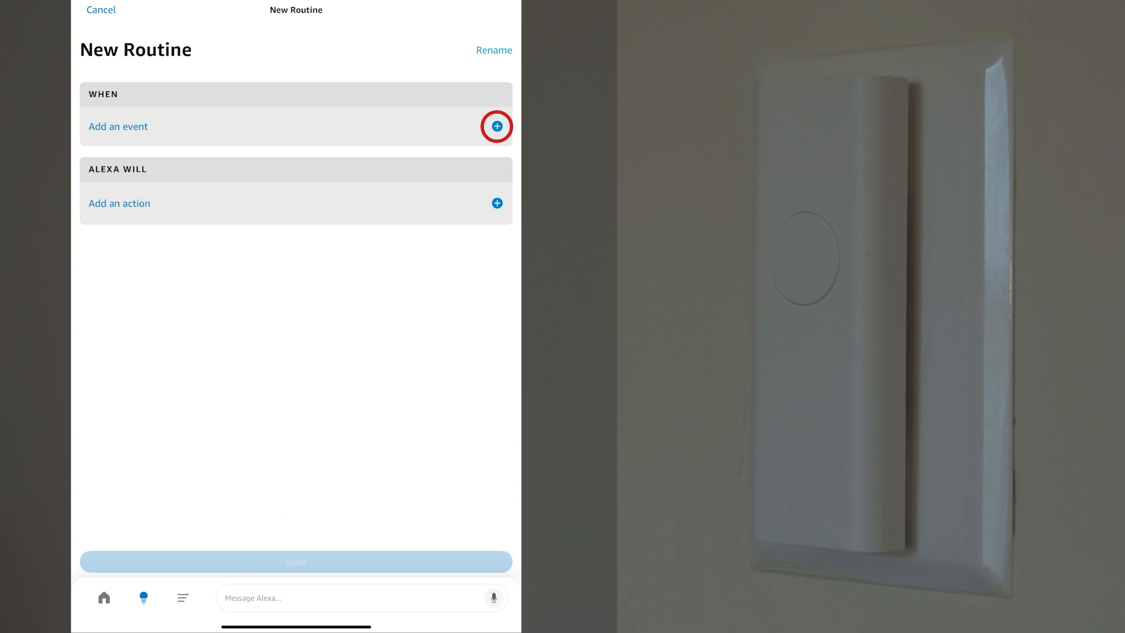
Add a time-based schedule trigger repeating Monday through Friday
{"action": "left_click", "coordinate": [495, 126]}
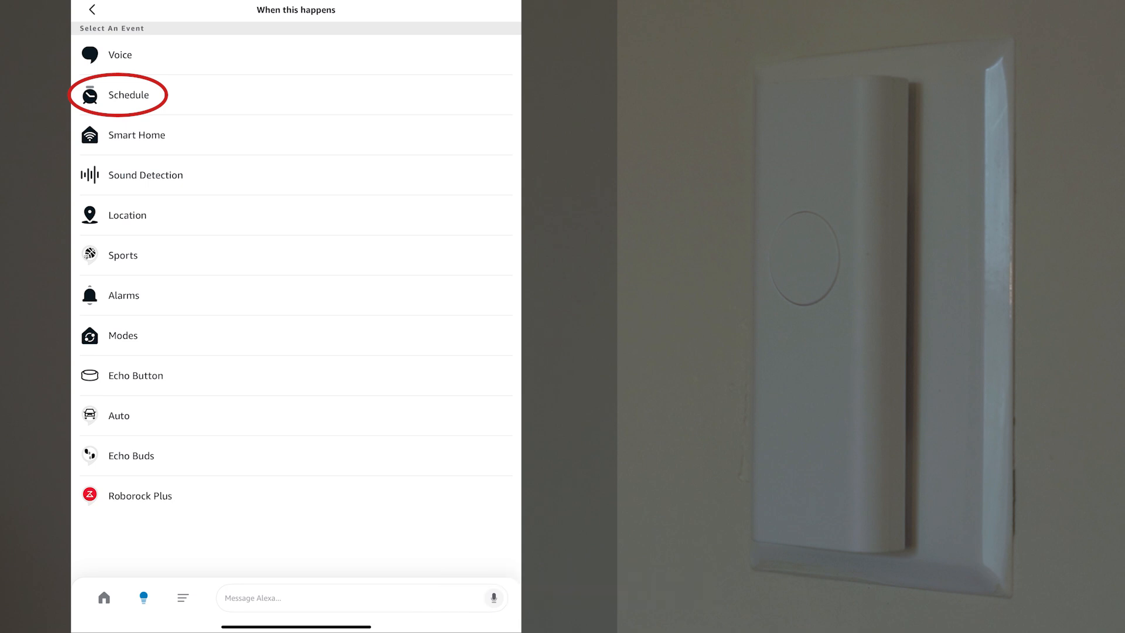
{"action": "left_click", "coordinate": [129, 95]}
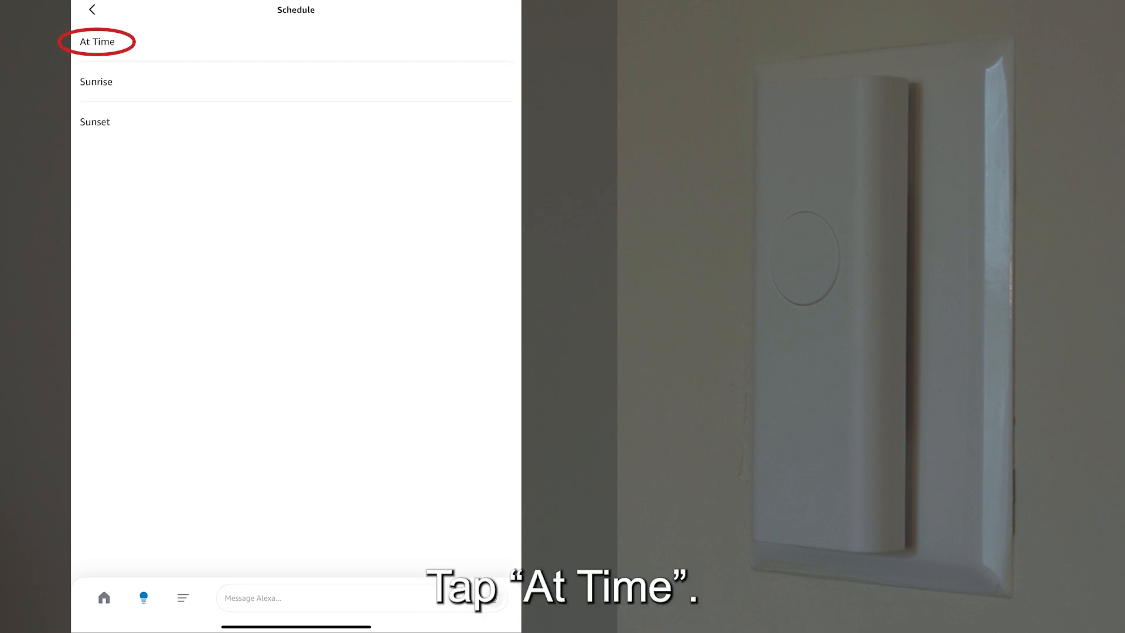
{"action": "left_click", "coordinate": [97, 41]}
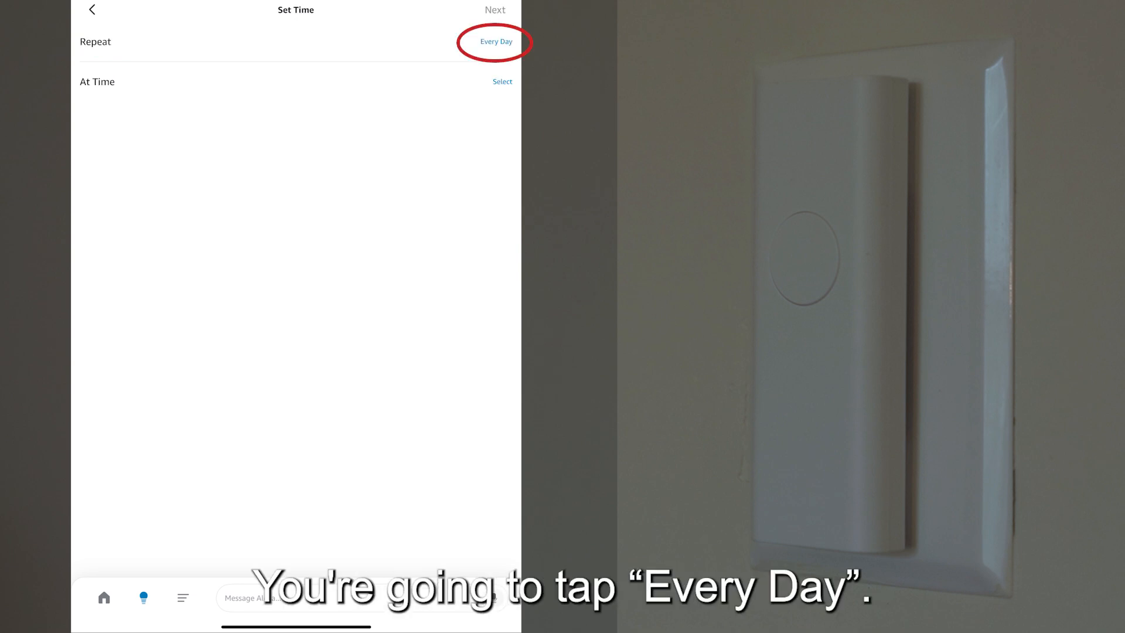
{"action": "left_click", "coordinate": [495, 43]}
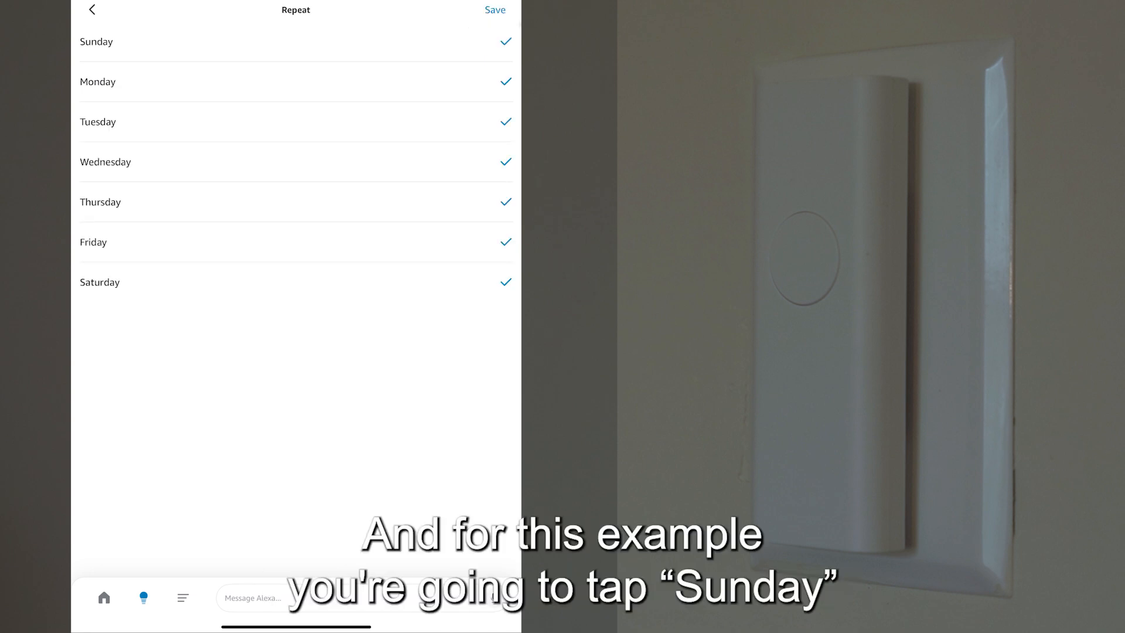
{"action": "left_click", "coordinate": [287, 41]}
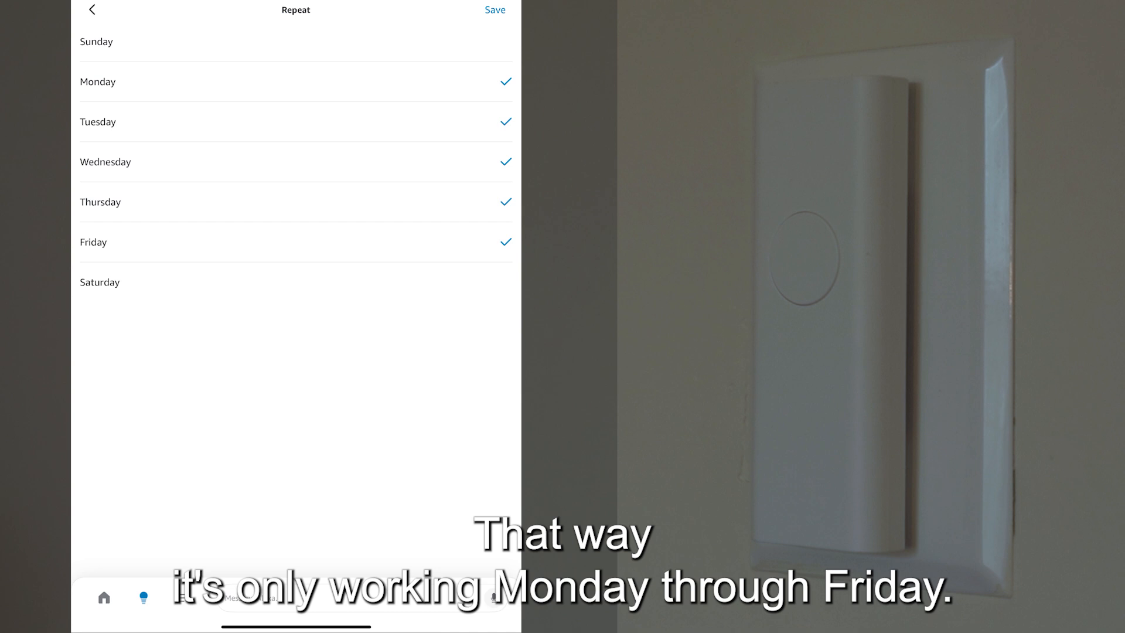
{"action": "left_click", "coordinate": [494, 9]}
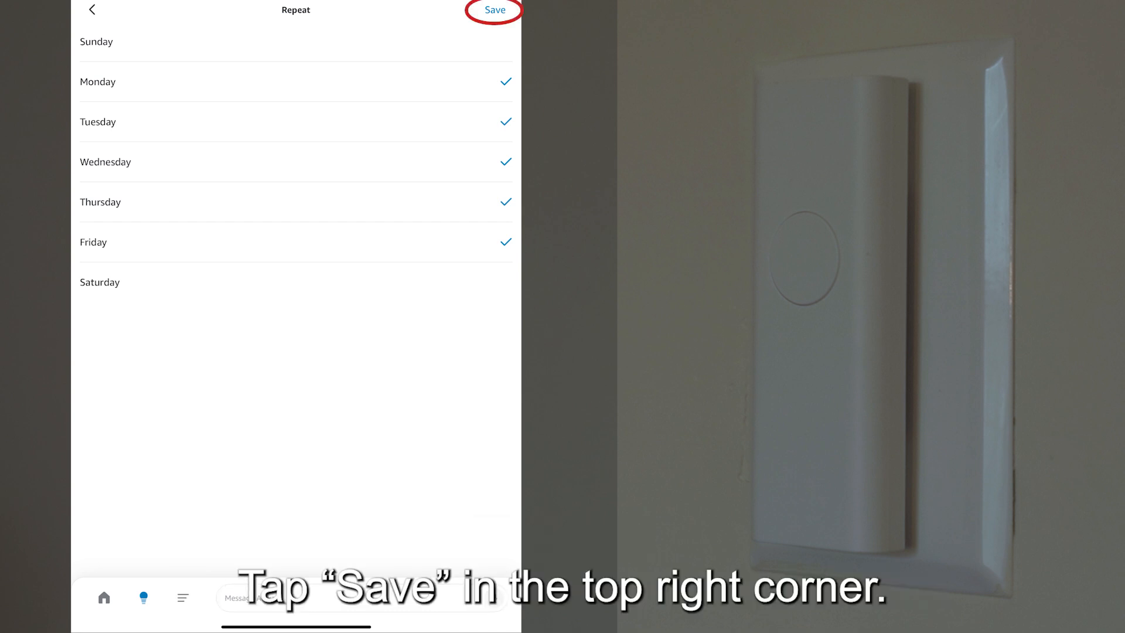
{"action": "left_click", "coordinate": [495, 9]}
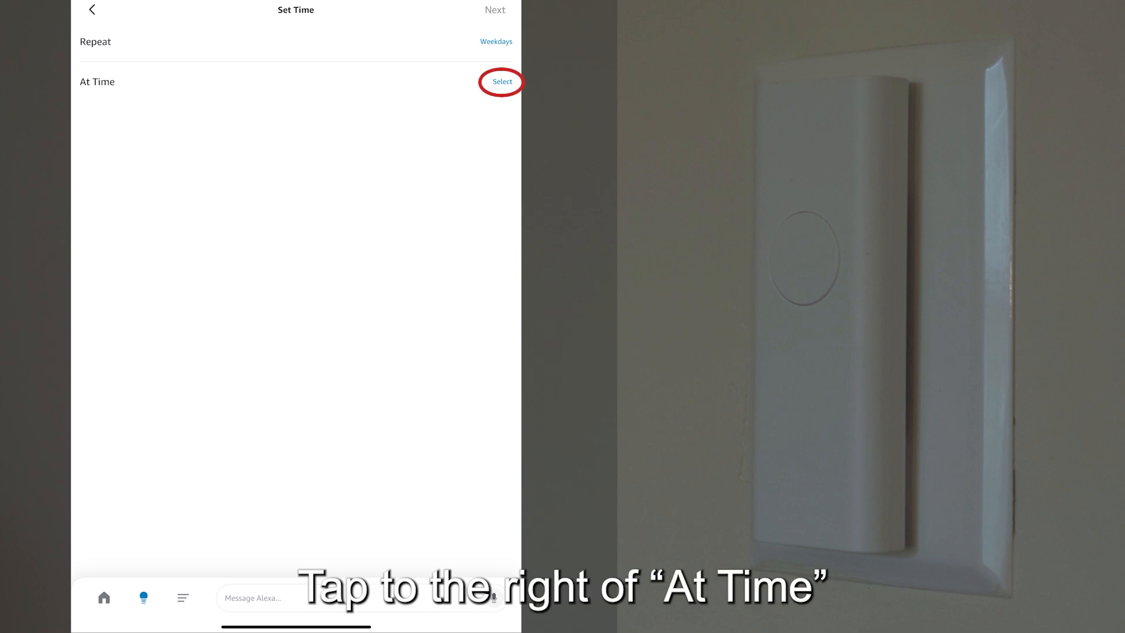
Set the routine's start time to 6:00 AM and confirm the weekday schedule
{"action": "left_click", "coordinate": [502, 82]}
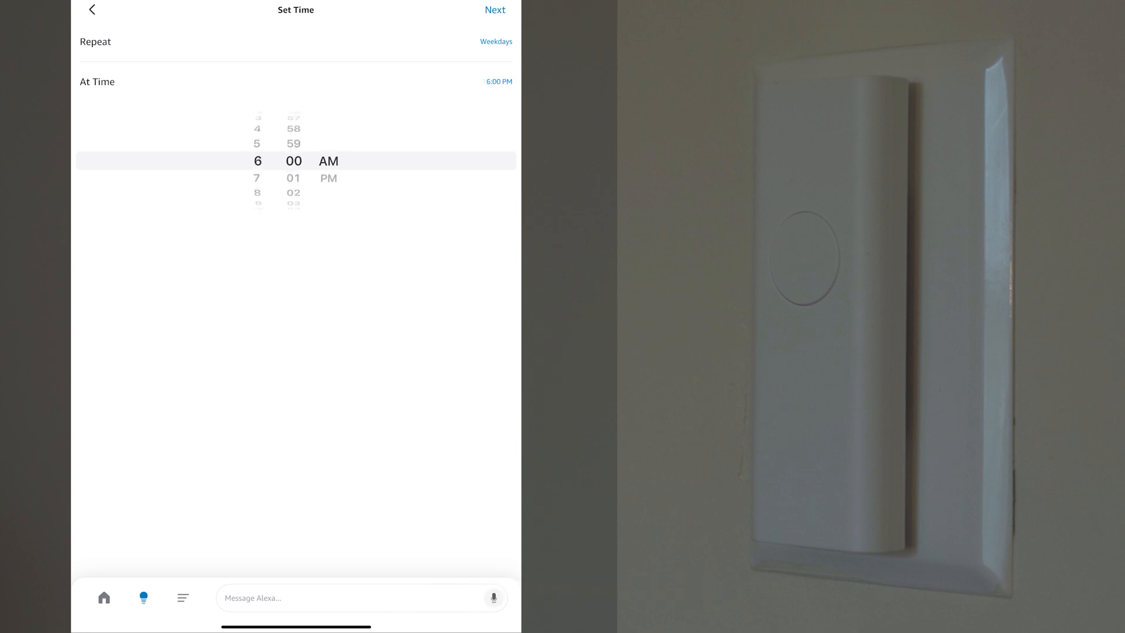
{"action": "left_click", "coordinate": [328, 160]}
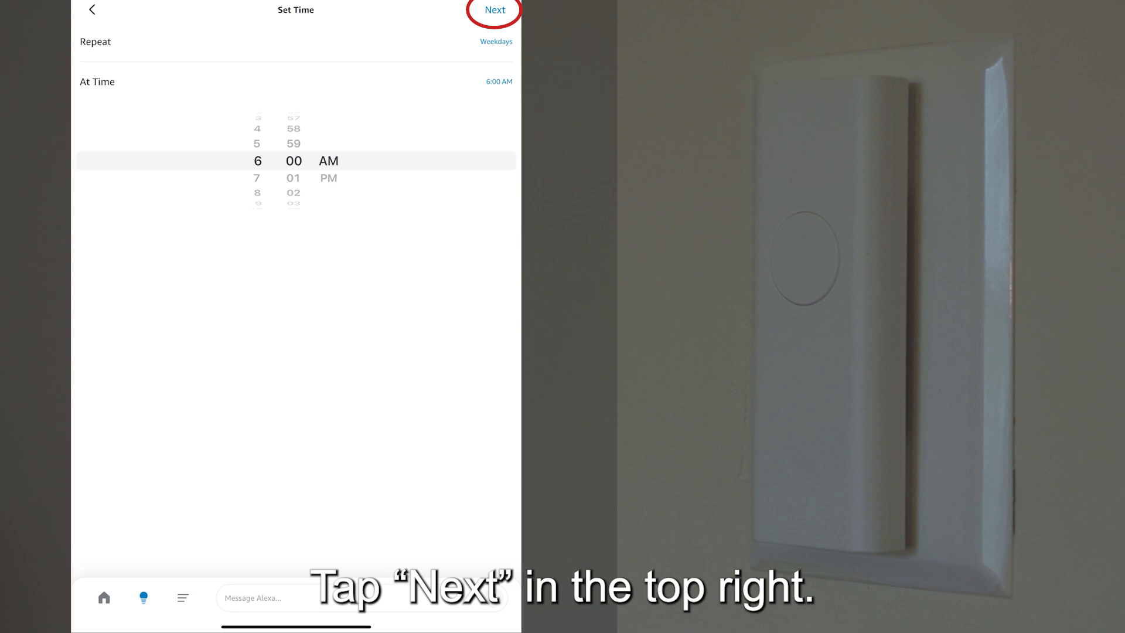
{"action": "left_click", "coordinate": [494, 10]}
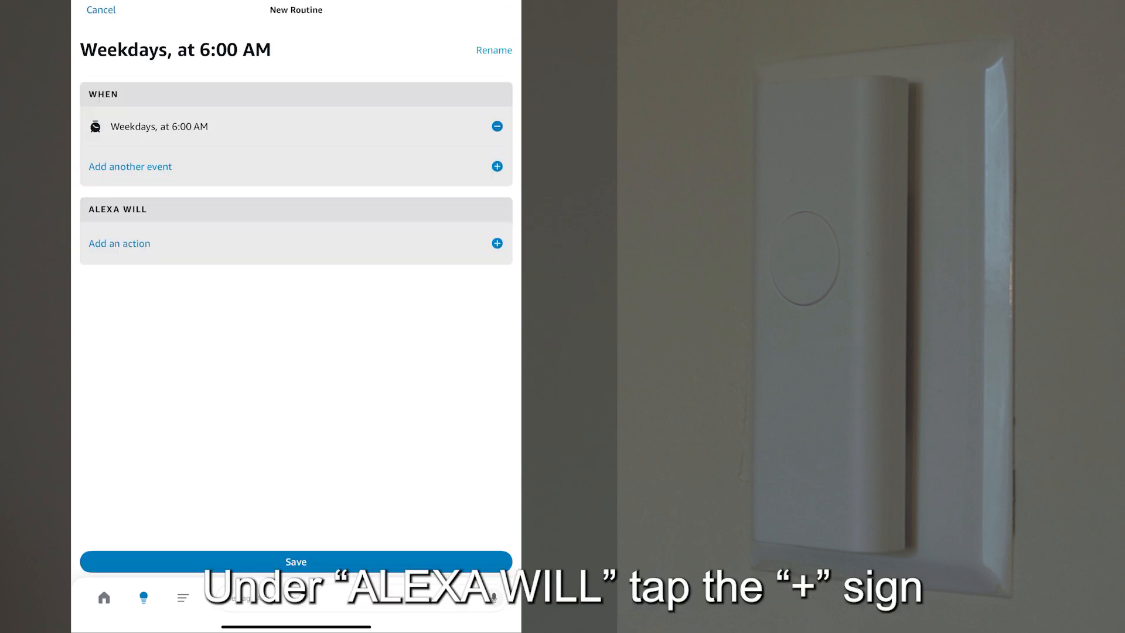
Add a Smart Home action targeting All Switches
{"action": "left_click", "coordinate": [495, 243]}
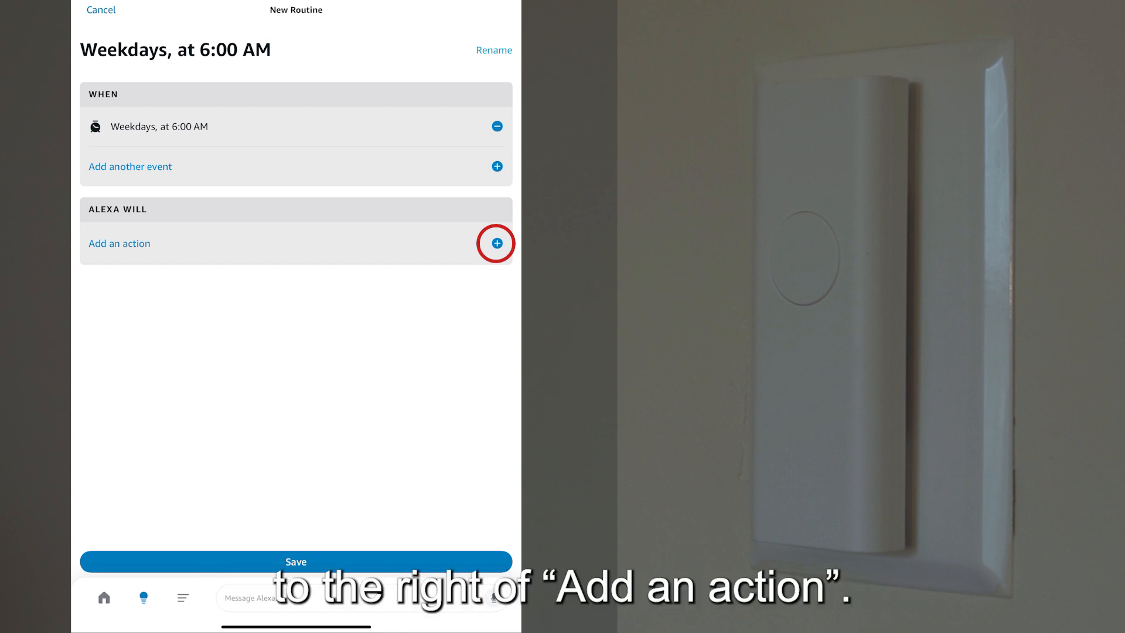
{"action": "left_click", "coordinate": [495, 243]}
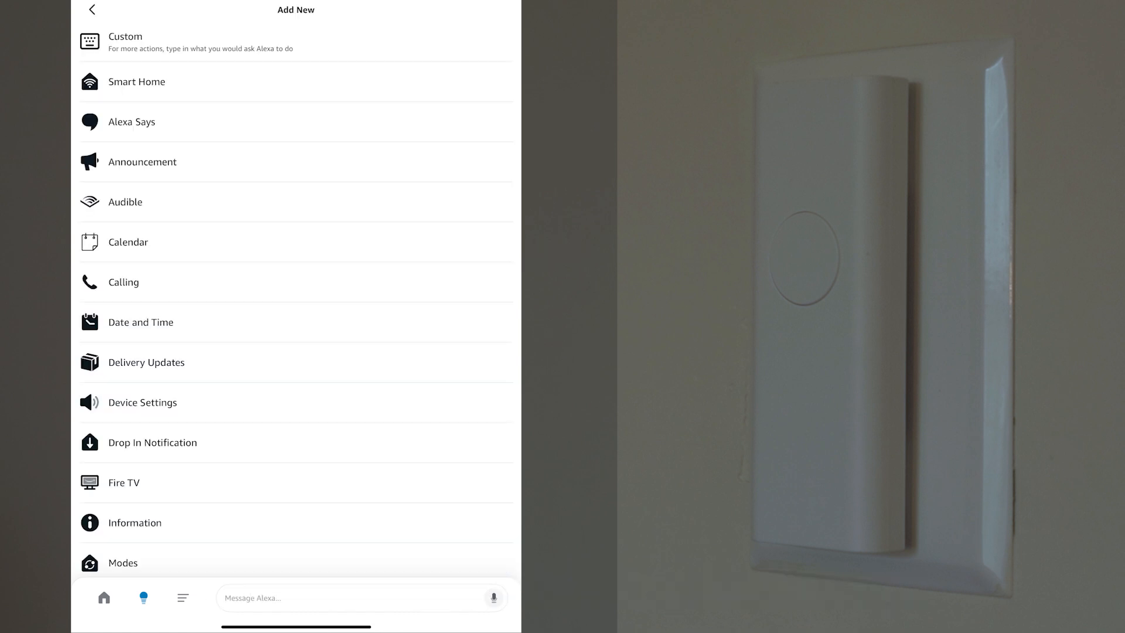
{"action": "left_click", "coordinate": [135, 80]}
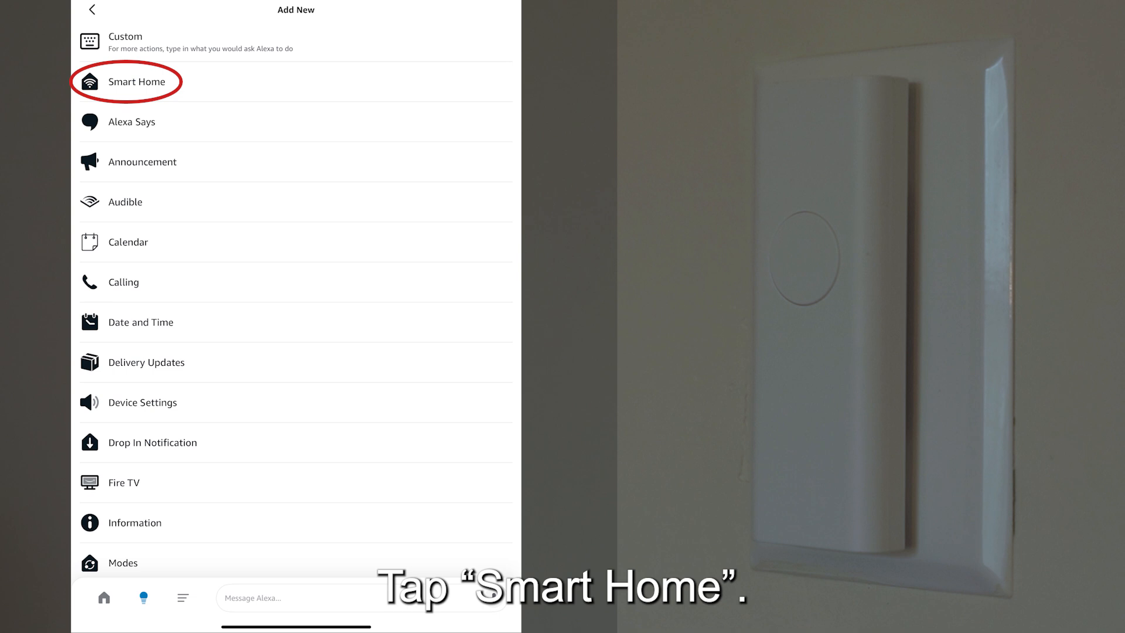
{"action": "left_click", "coordinate": [136, 81]}
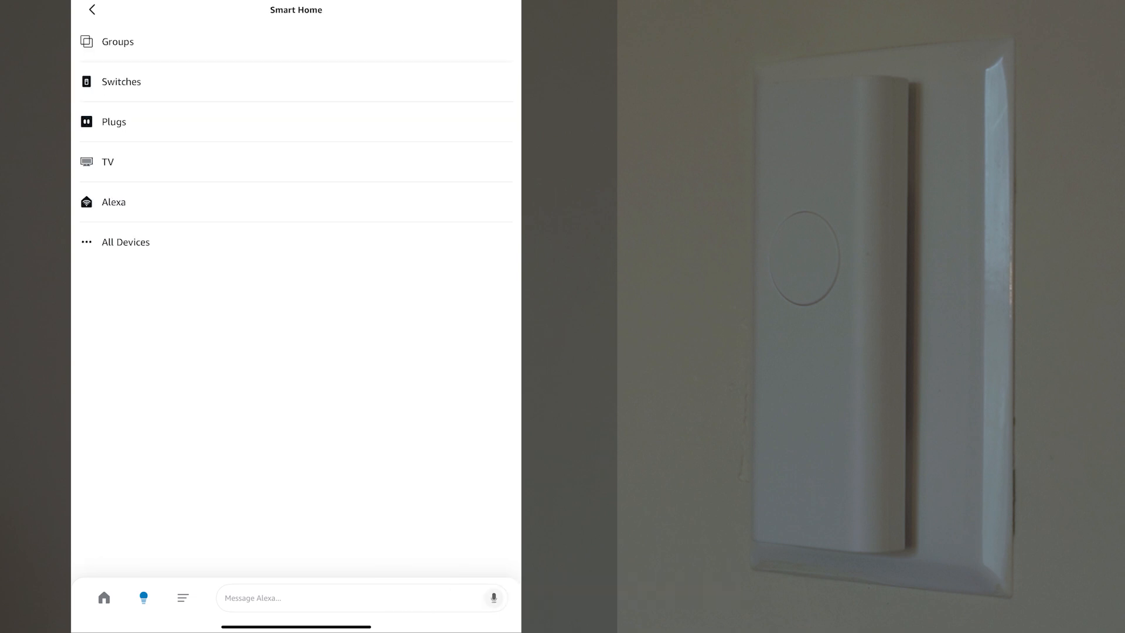
{"action": "left_click", "coordinate": [121, 81]}
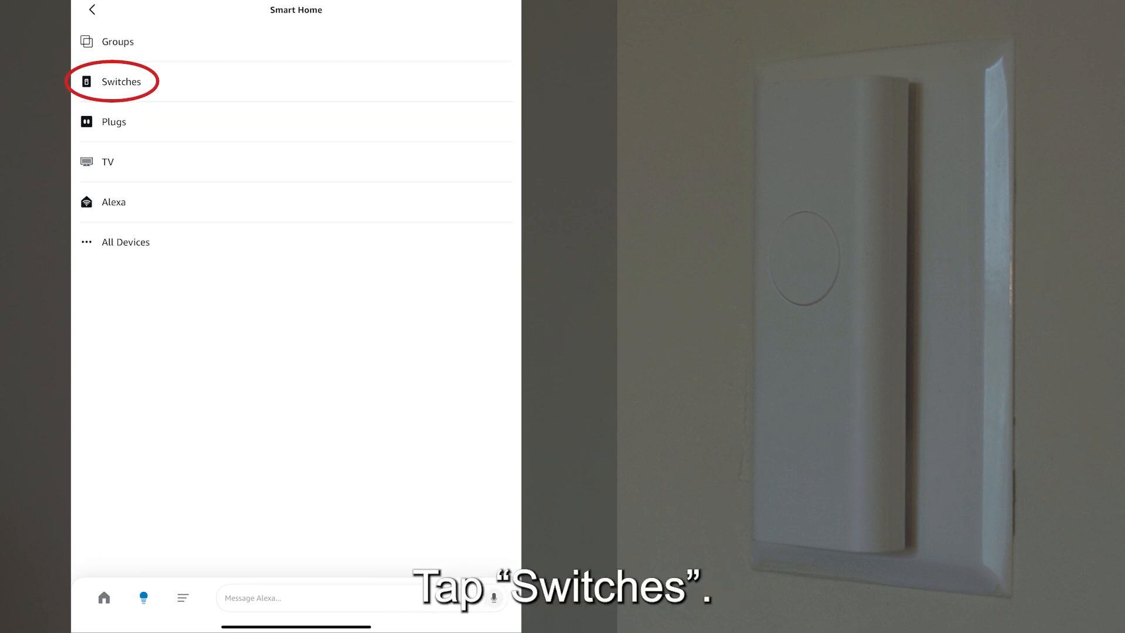
{"action": "left_click", "coordinate": [121, 81]}
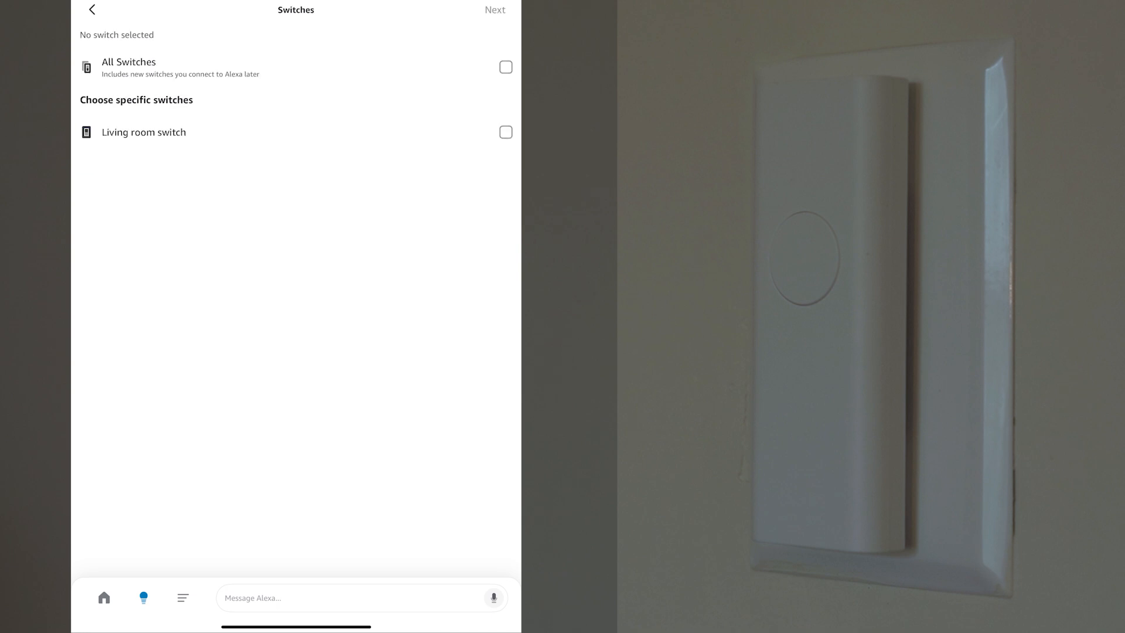
{"action": "left_click", "coordinate": [505, 132]}
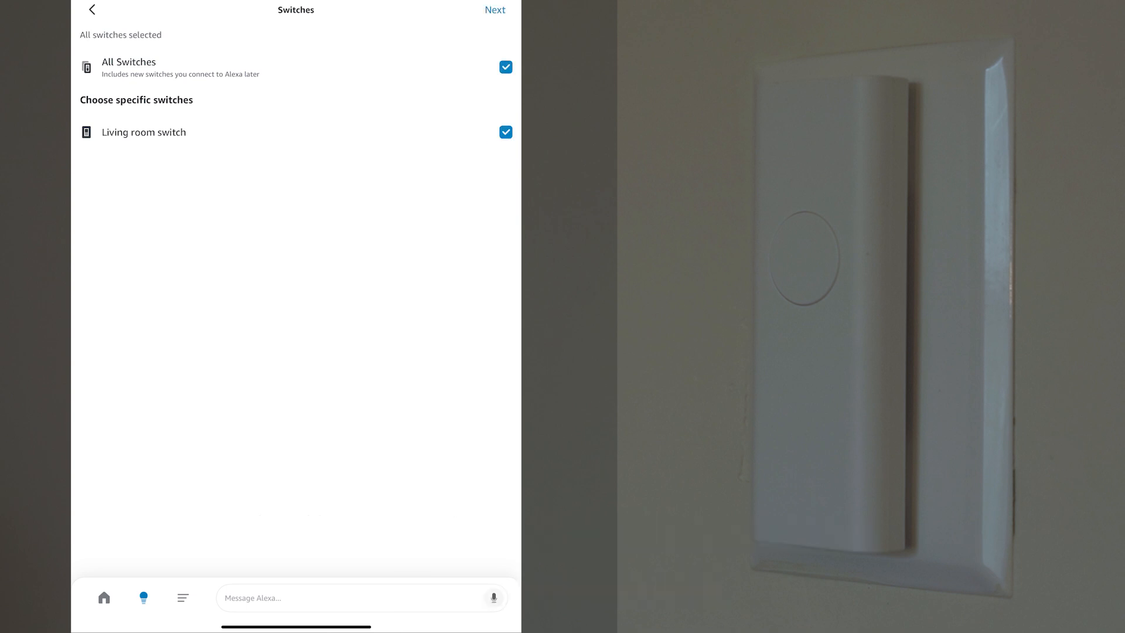
Keep Power On for the switches and confirm the action
{"action": "left_click", "coordinate": [495, 11]}
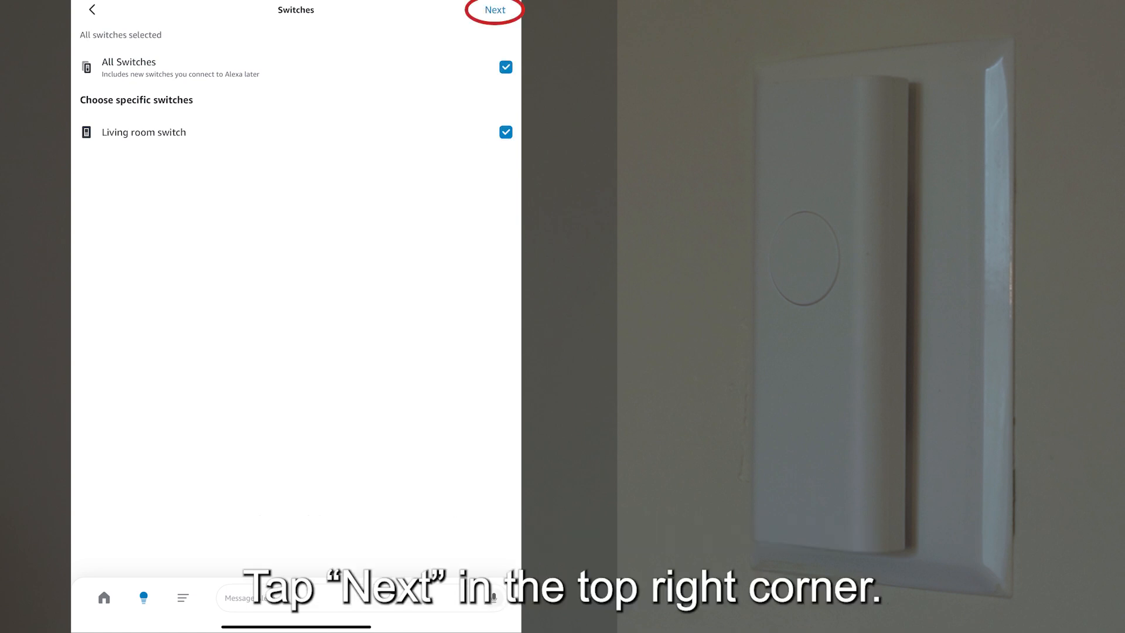
{"action": "left_click", "coordinate": [495, 11]}
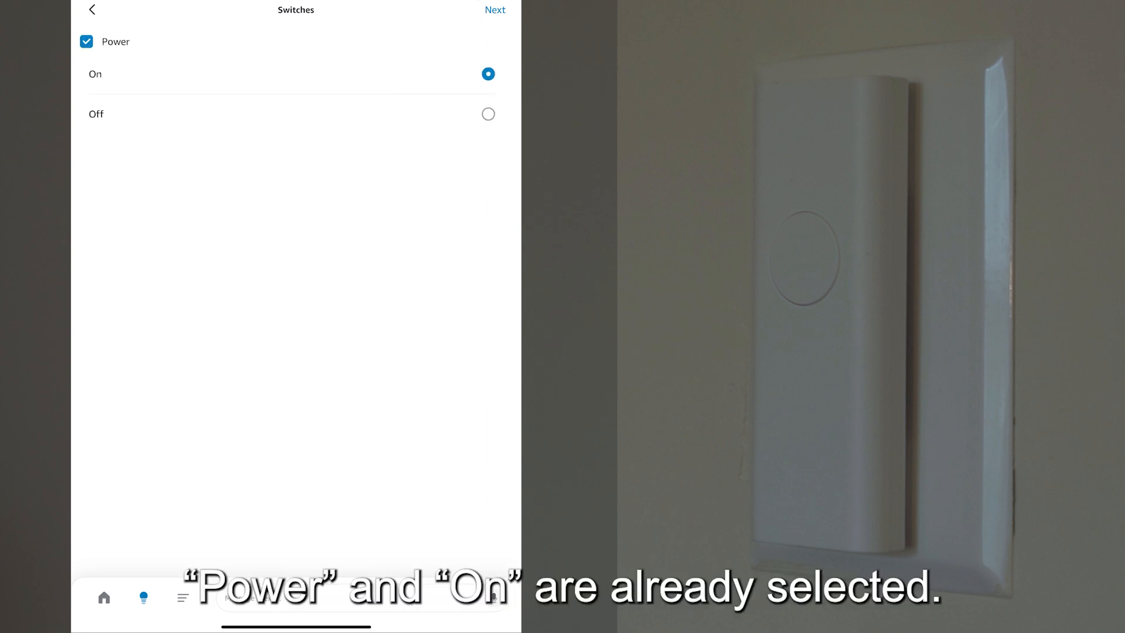
{"action": "left_click", "coordinate": [495, 9]}
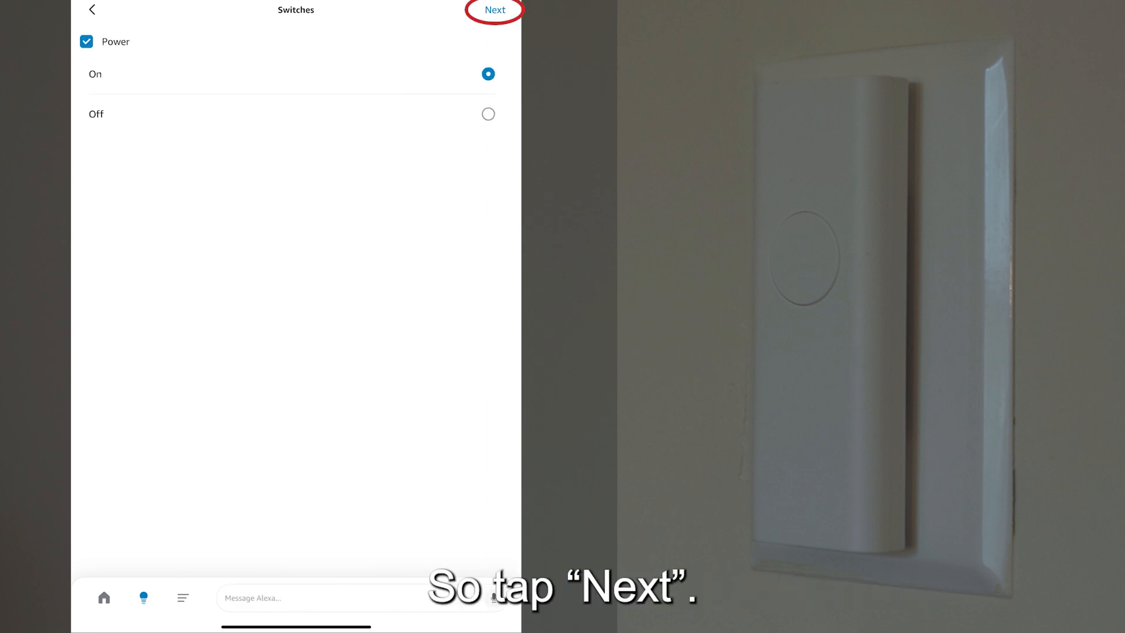
{"action": "left_click", "coordinate": [495, 11]}
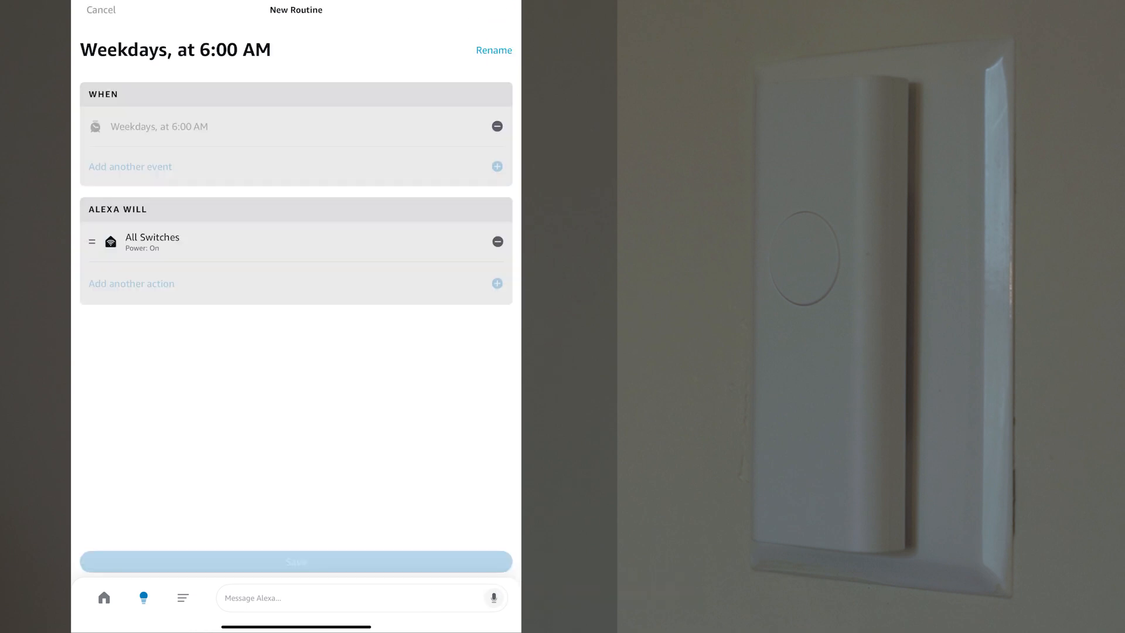
Save the weekday 6:00 AM all-switches-on routine
{"action": "left_click", "coordinate": [296, 561]}
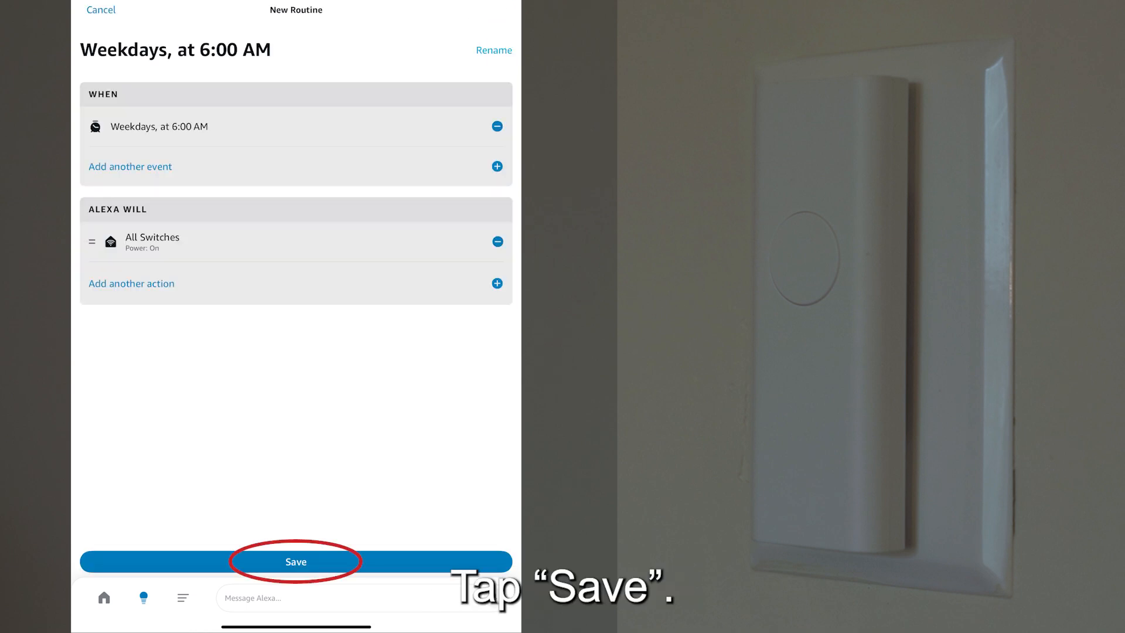
{"action": "left_click", "coordinate": [296, 561]}
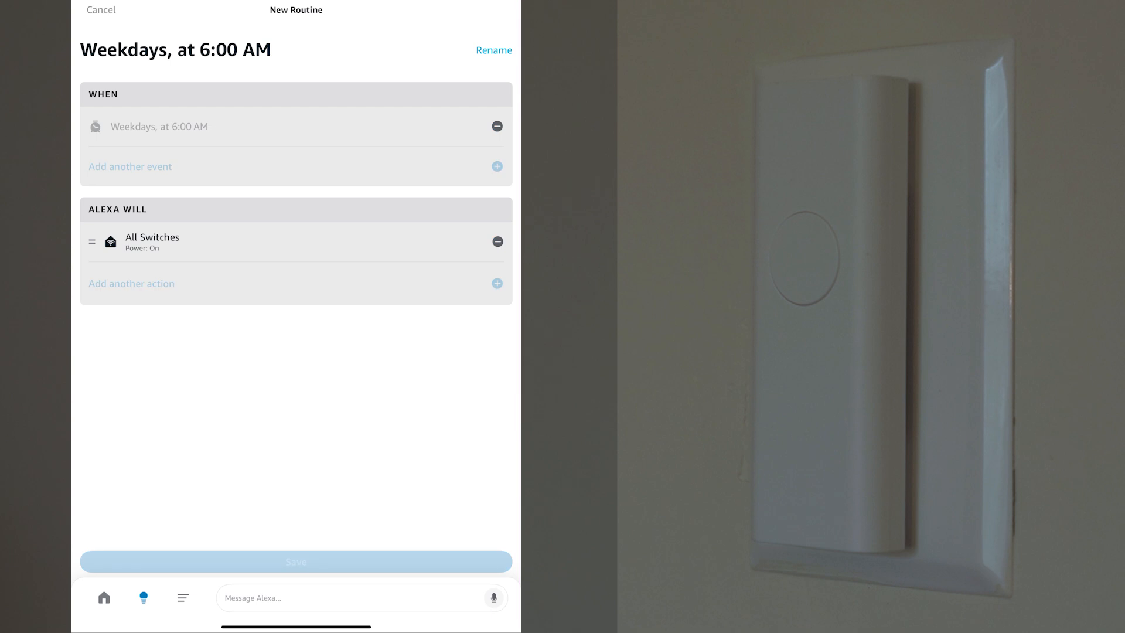
{"action": "left_click", "coordinate": [295, 561]}
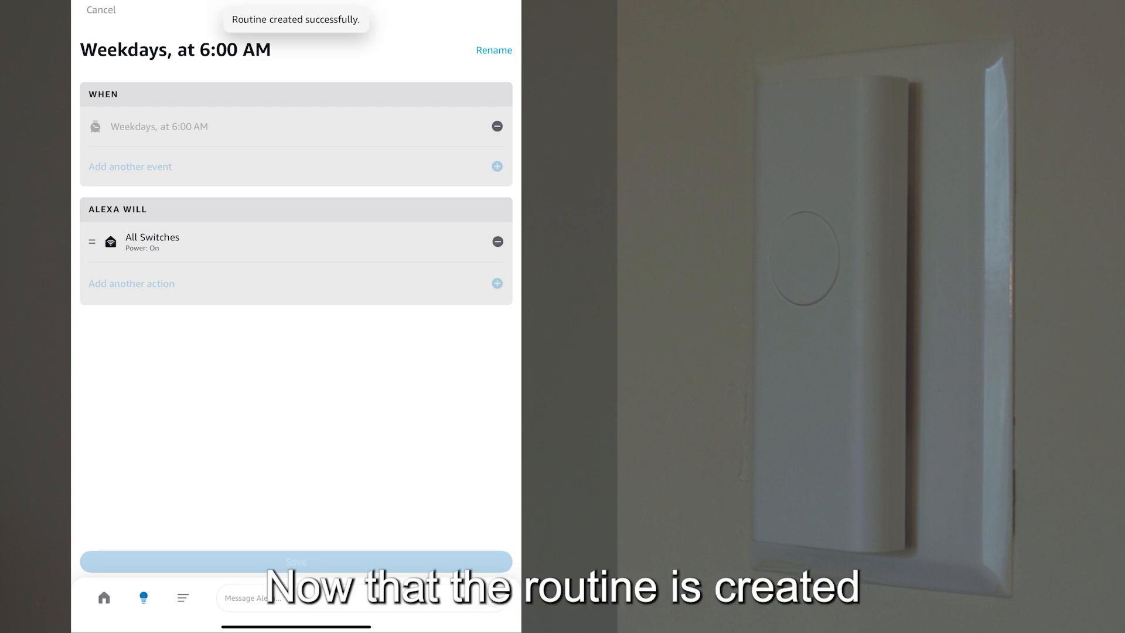